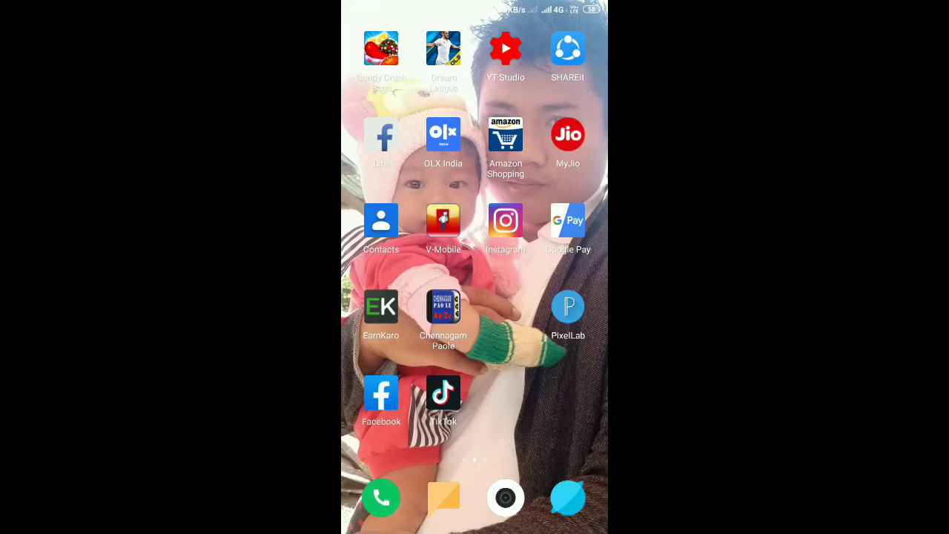
Step: Launch Facebook and go to Videos on Watch from the main menu
{"action": "left_click", "coordinate": [381, 393]}
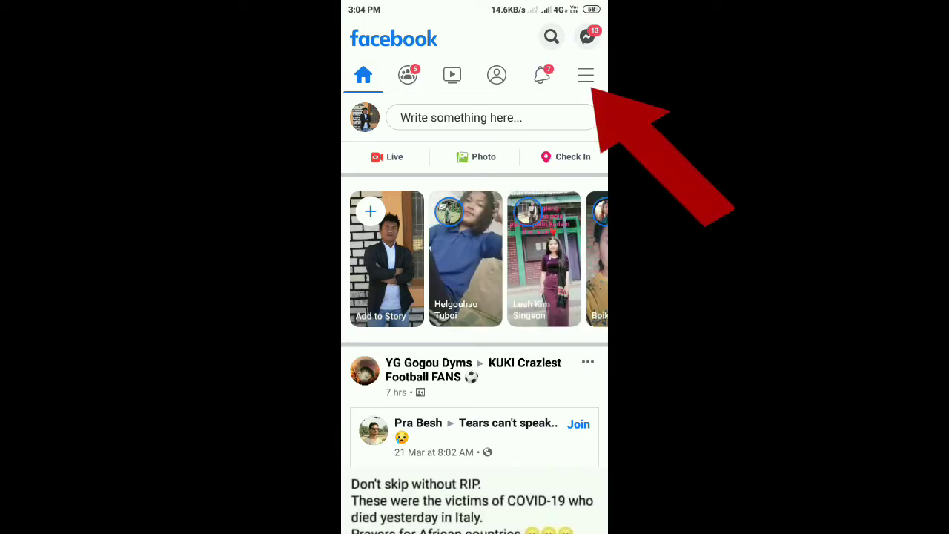
{"action": "left_click", "coordinate": [585, 74]}
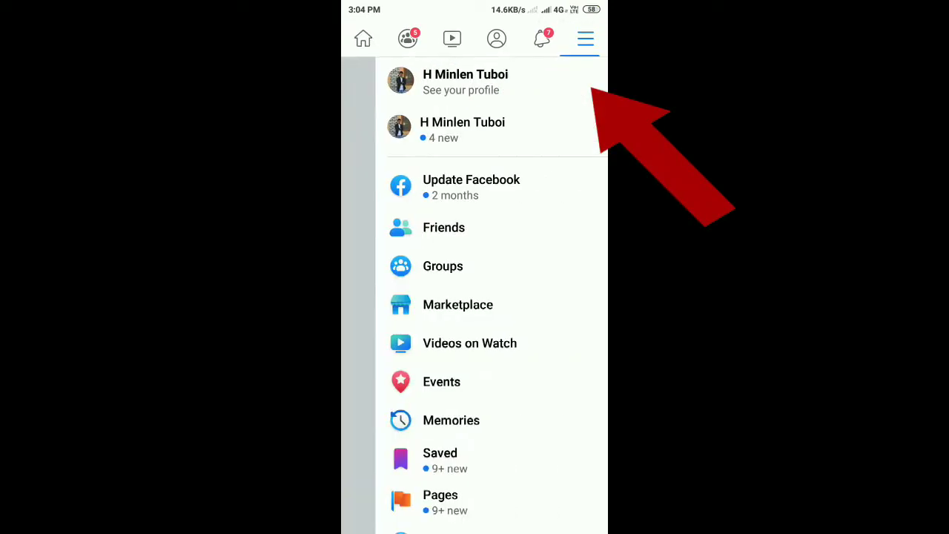
{"action": "scroll", "scroll_direction": "down", "scroll_amount": 3}
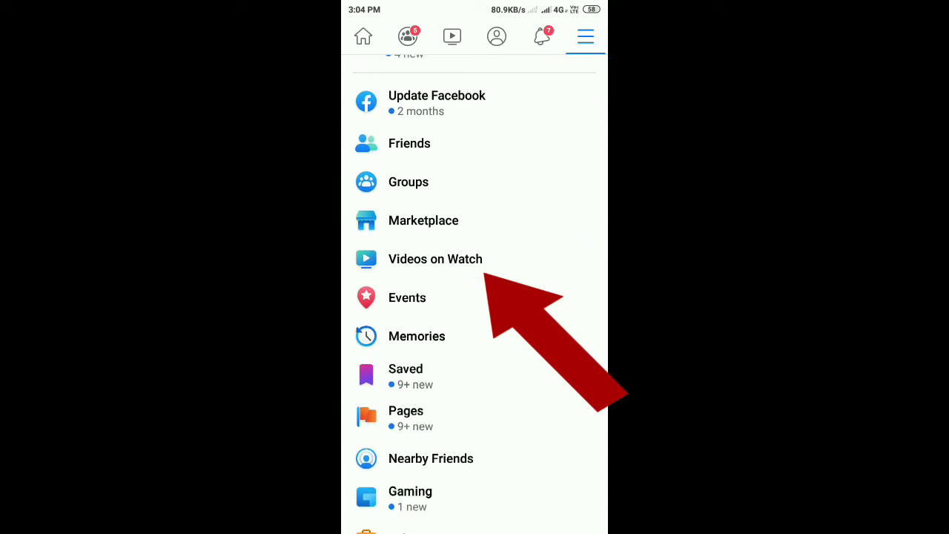
{"action": "left_click", "coordinate": [452, 37]}
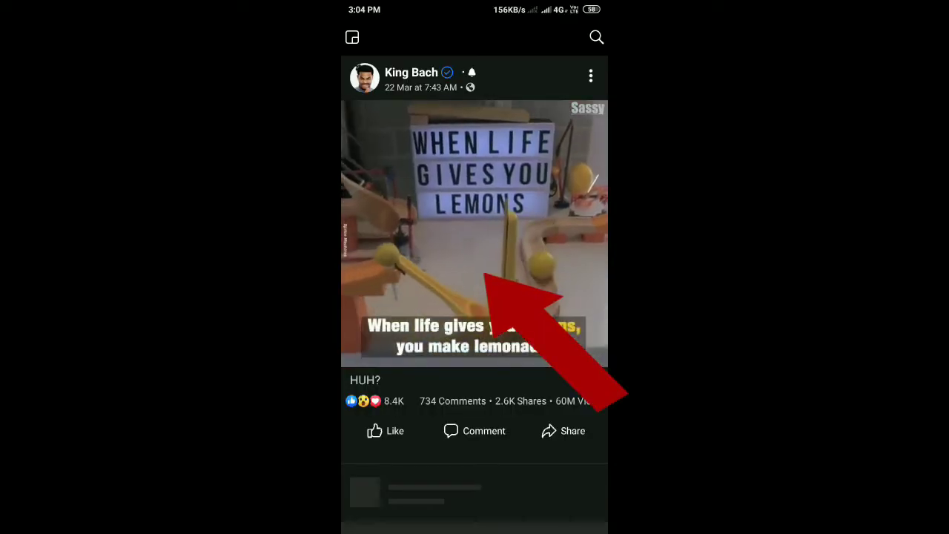
Step: Pause the King Bach lemons video, choose Save video, and start a New Collection
{"action": "left_click", "coordinate": [475, 234]}
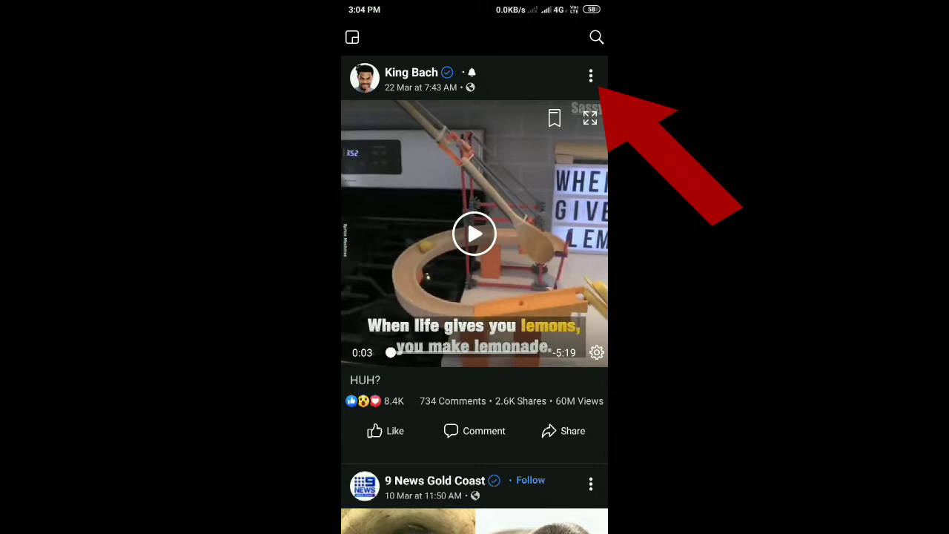
{"action": "left_click", "coordinate": [590, 76]}
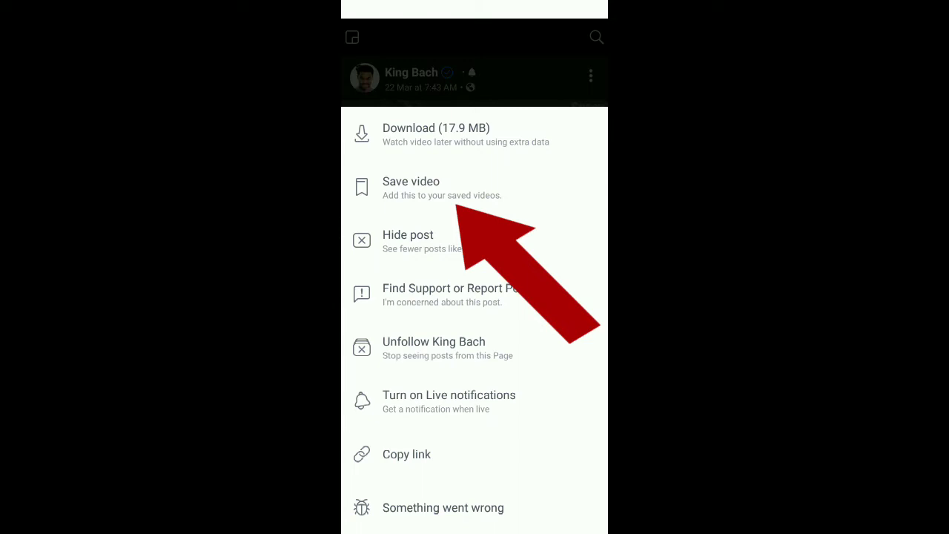
{"action": "left_click", "coordinate": [410, 183]}
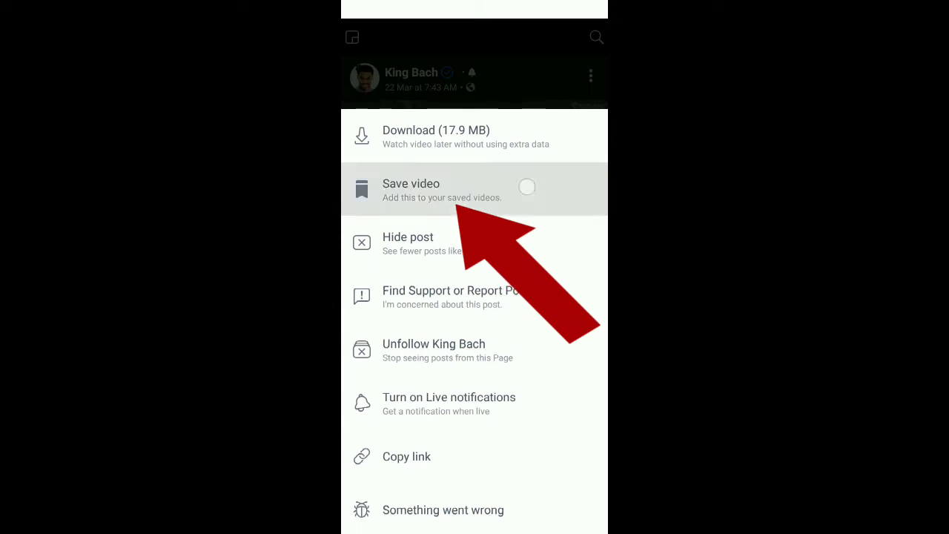
{"action": "left_click", "coordinate": [410, 183]}
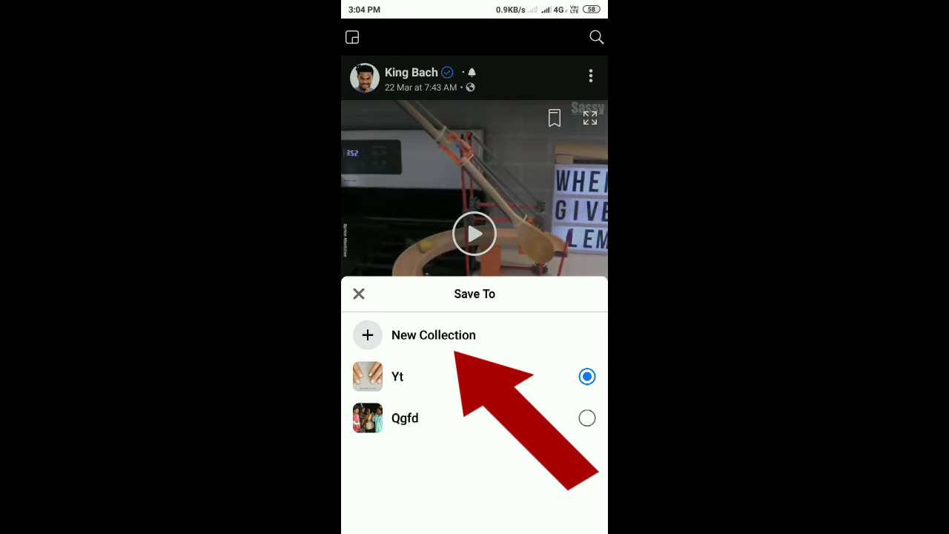
{"action": "left_click", "coordinate": [359, 294]}
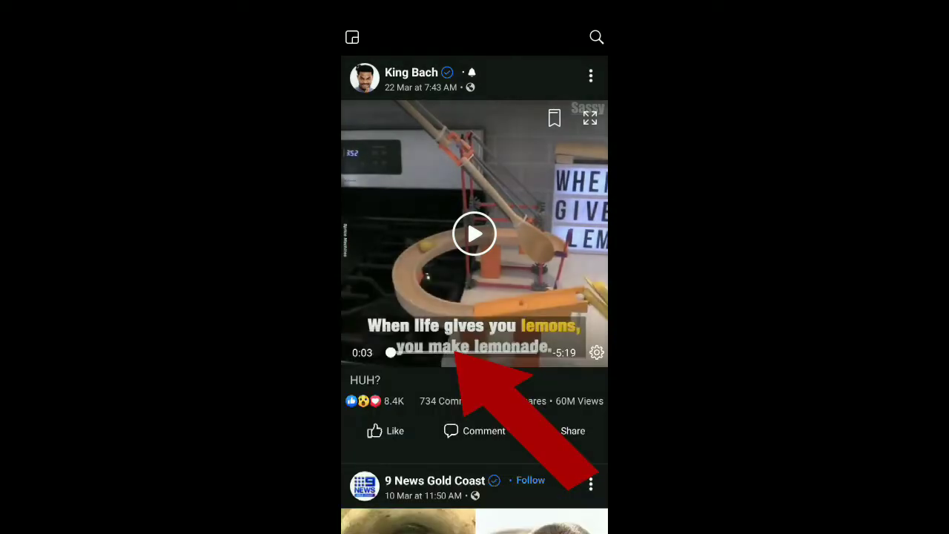
Step: Name the new collection 'Fb video' and create it
{"action": "left_click", "coordinate": [554, 117]}
{"action": "type", "text": "F"}
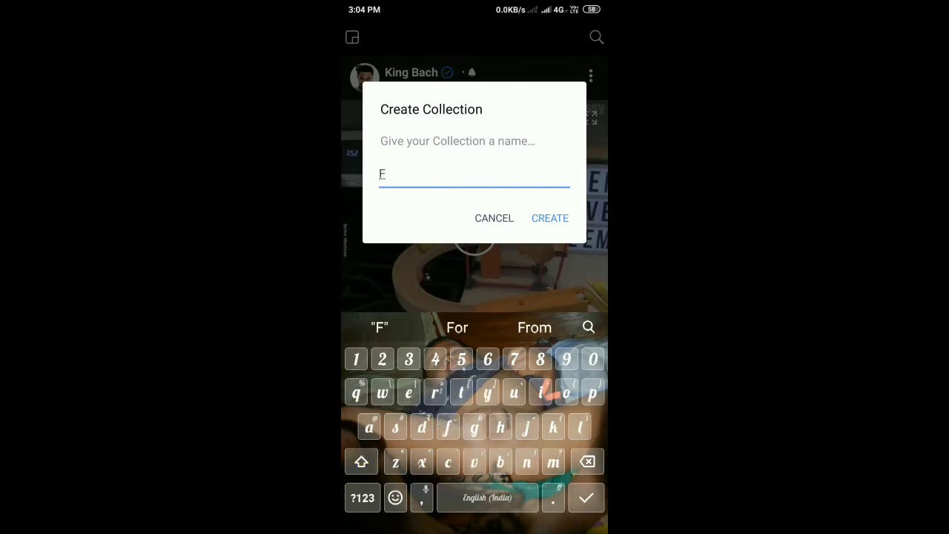
{"action": "type", "text": "b video"}
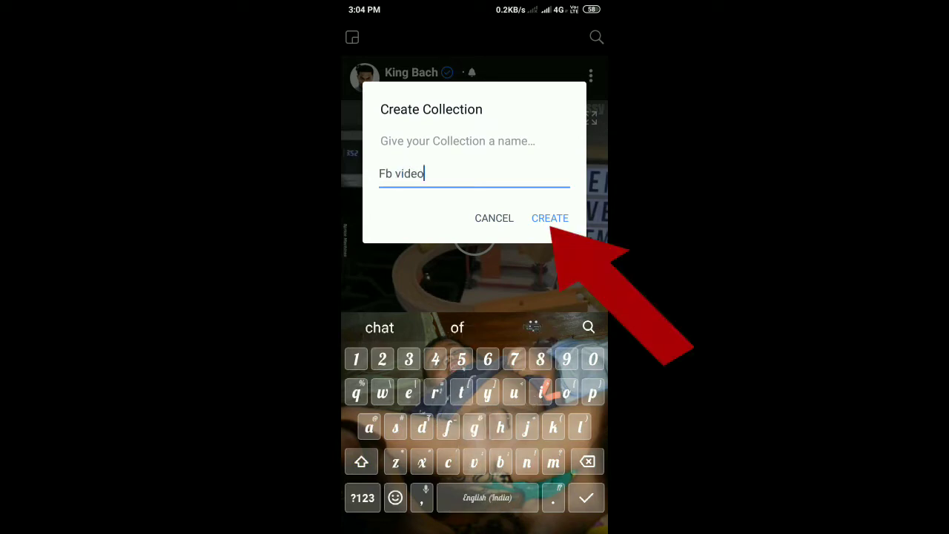
{"action": "left_click", "coordinate": [551, 218]}
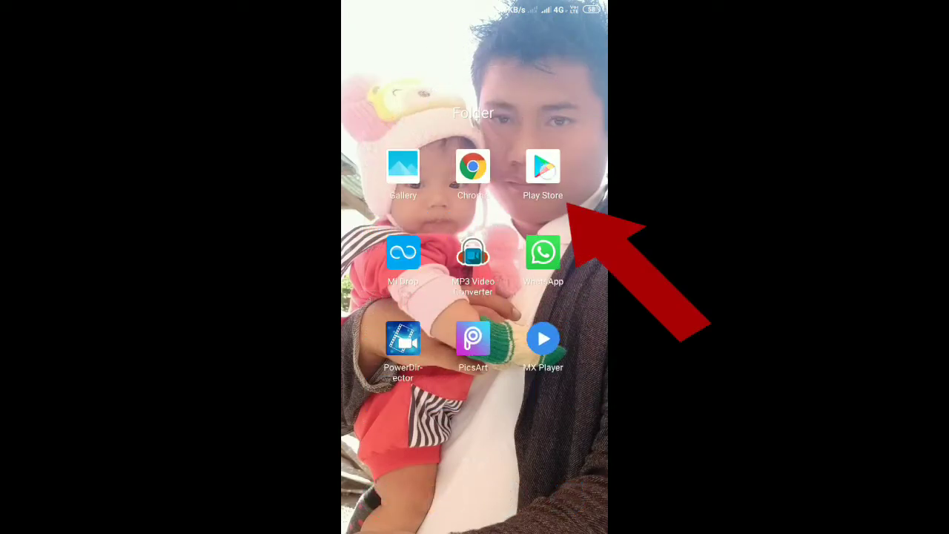
Step: In Play Store, search 'myvideo' and pick the 'myvideodownloader for facebook' suggestion
{"action": "left_click", "coordinate": [542, 165]}
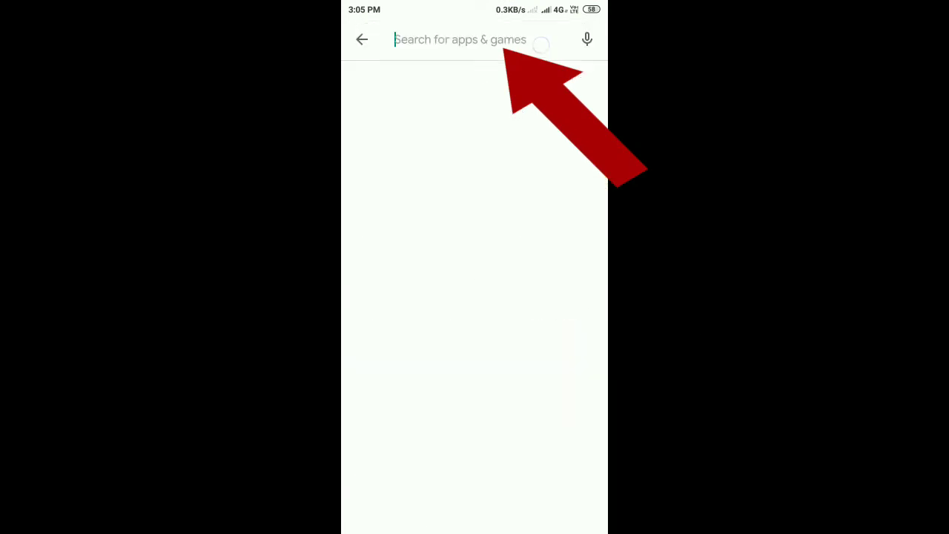
{"action": "left_click", "coordinate": [460, 39]}
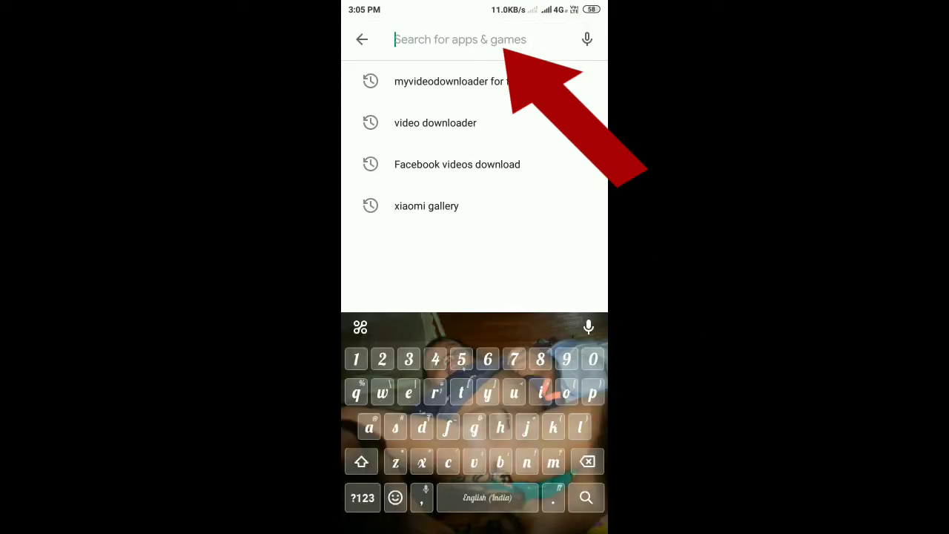
{"action": "type", "text": "mu"}
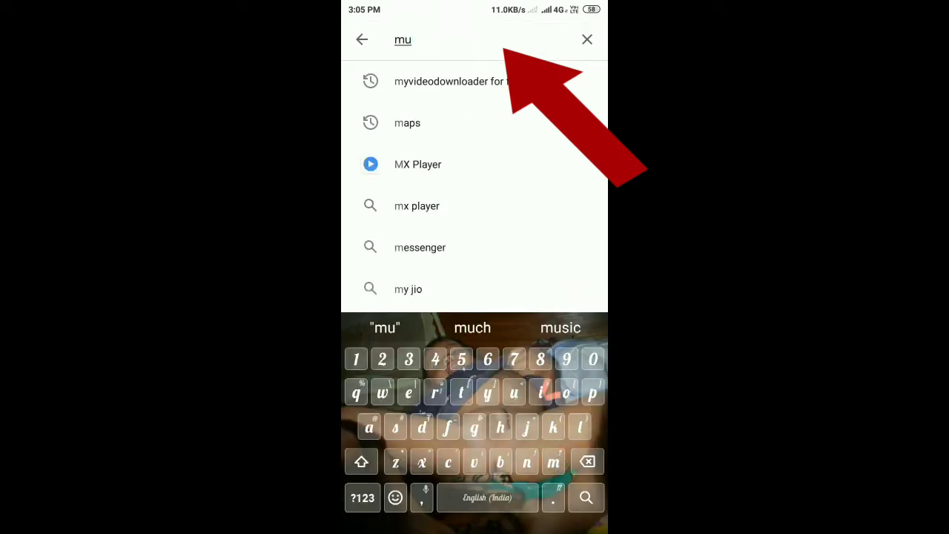
{"action": "type", "text": "y"}
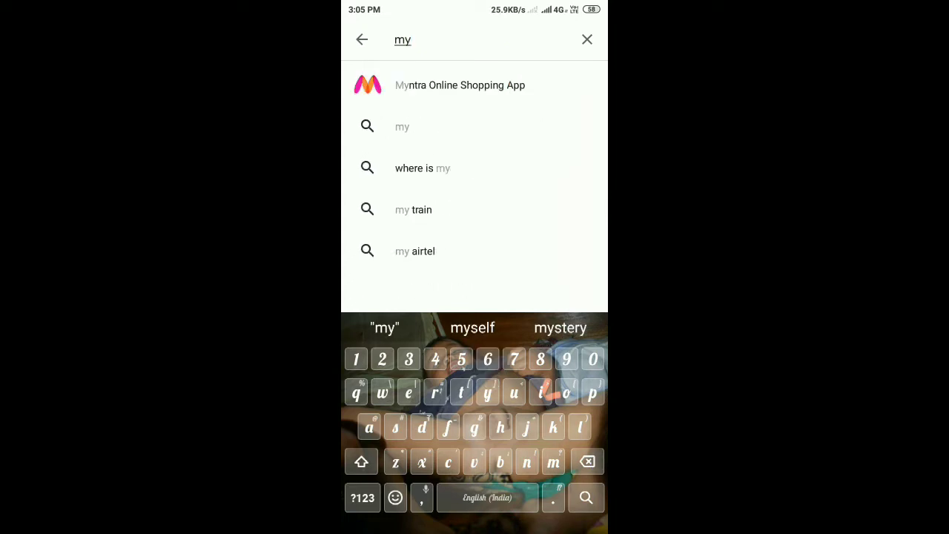
{"action": "type", "text": "vid"}
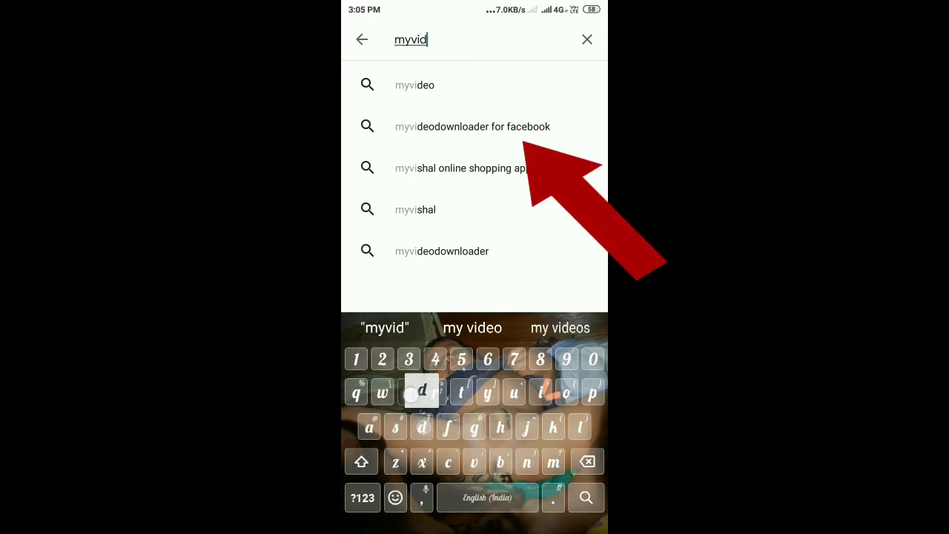
{"action": "type", "text": "eo"}
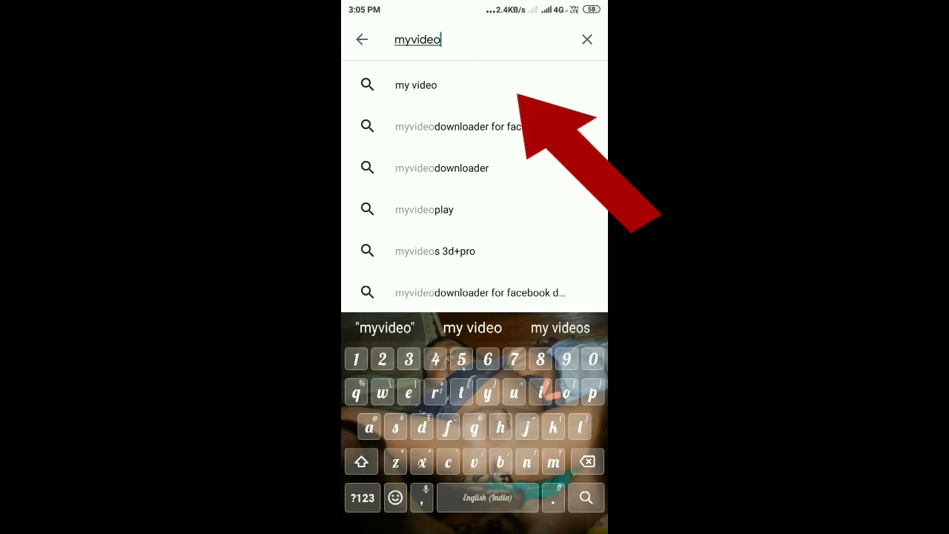
{"action": "left_click", "coordinate": [458, 126]}
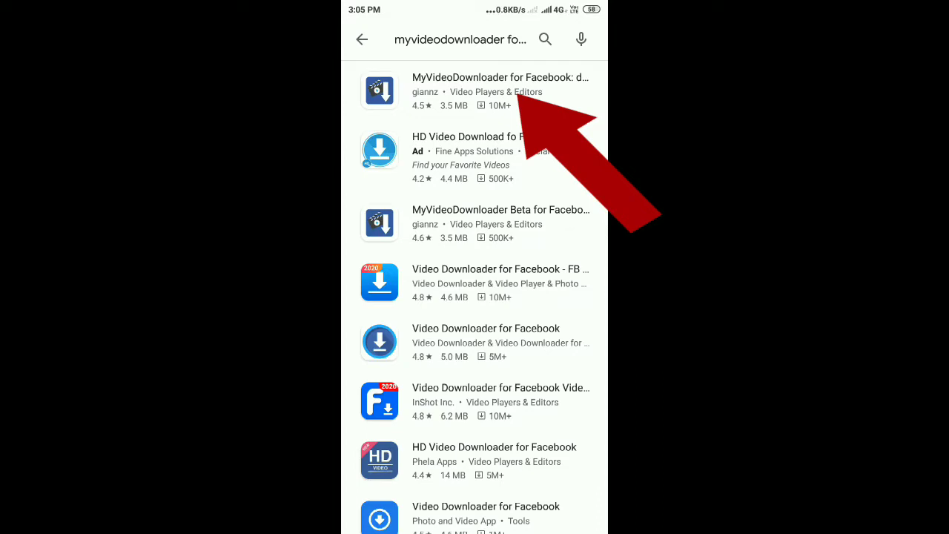
Step: Open the MyVideoDownloader for Facebook listing and install the app
{"action": "left_click", "coordinate": [474, 90]}
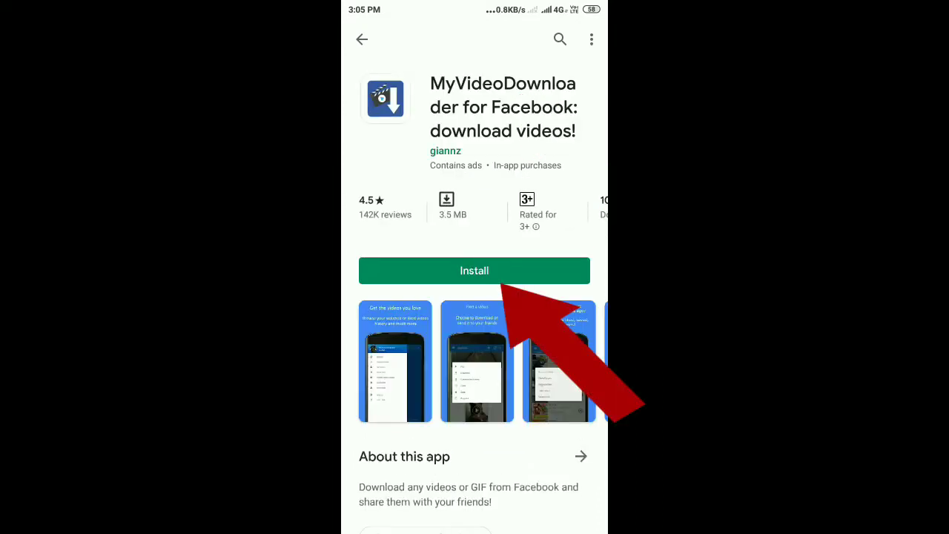
{"action": "left_click", "coordinate": [474, 270]}
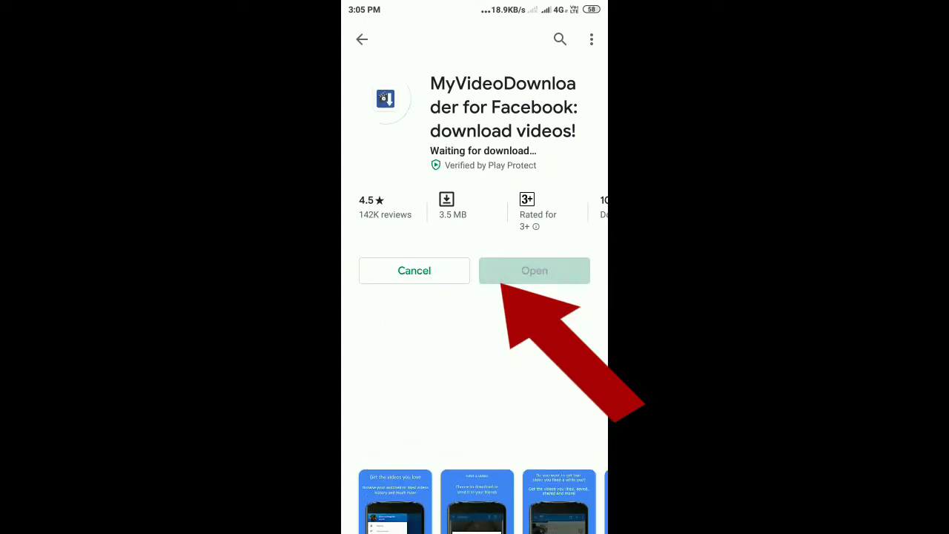
{"action": "scroll", "scroll_direction": "down", "scroll_amount": 3}
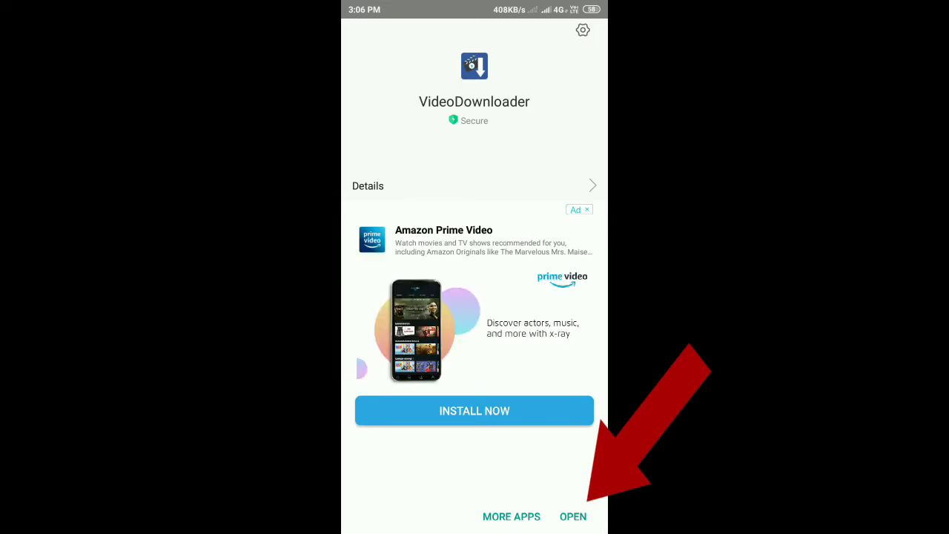
Step: Open MyVideoDownloader and allow access to photos, media and files
{"action": "left_click", "coordinate": [572, 517]}
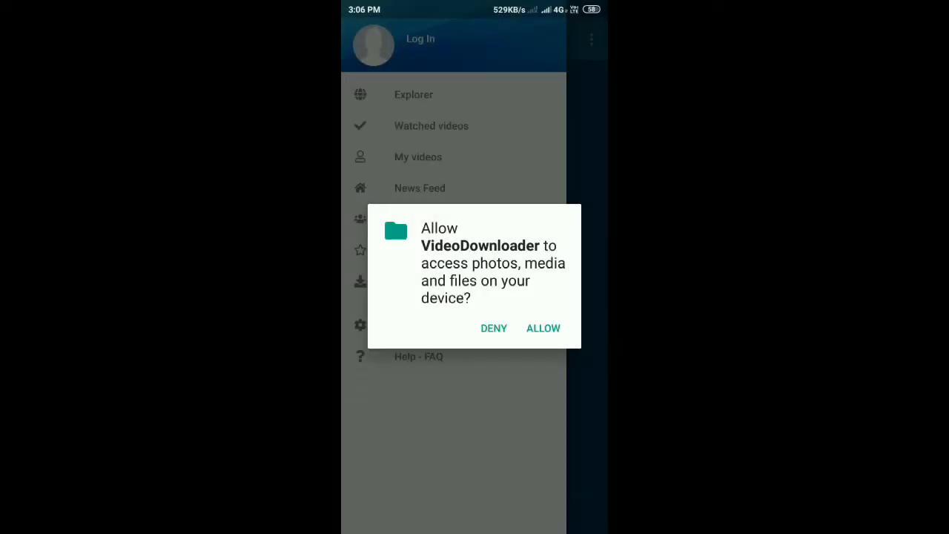
{"action": "left_click", "coordinate": [542, 327]}
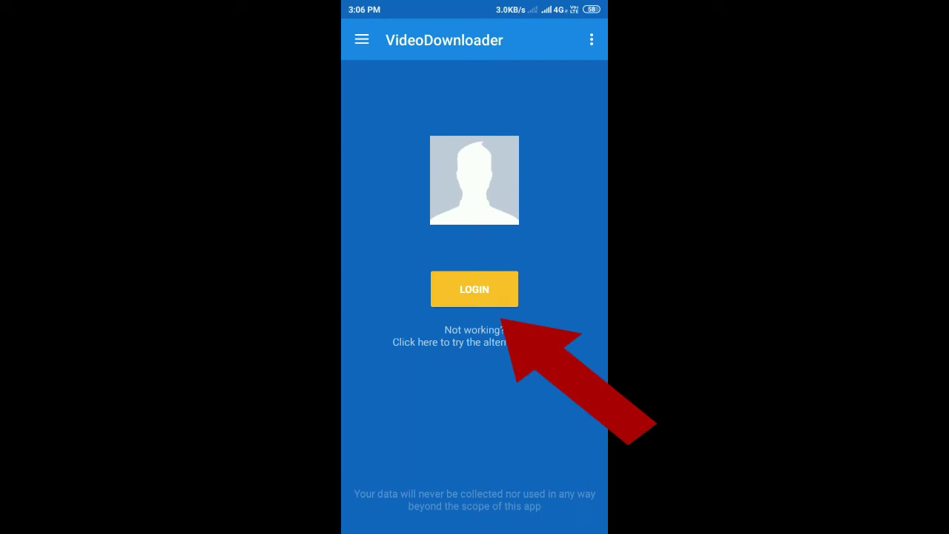
Step: Enter Facebook login credentials in the app's built-in browser and log in
{"action": "left_click", "coordinate": [483, 297]}
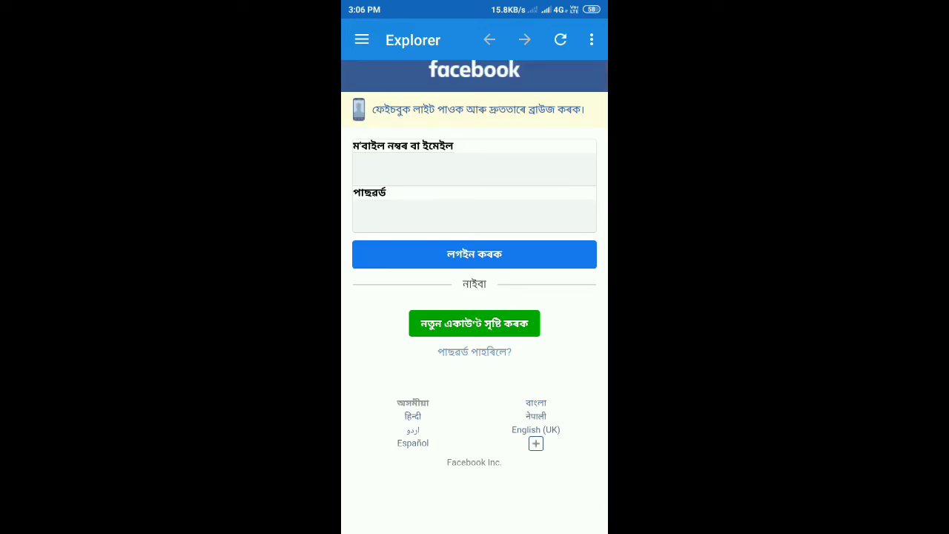
{"action": "left_click", "coordinate": [412, 416]}
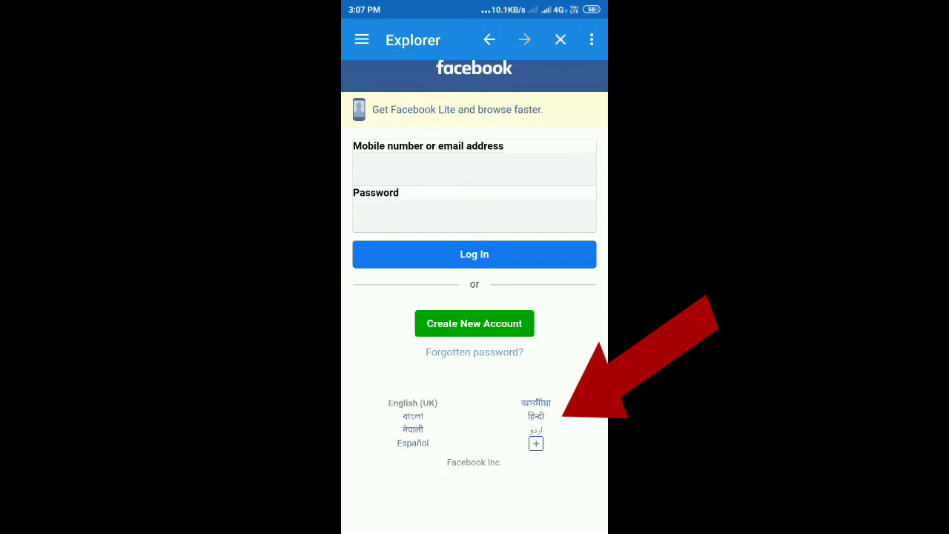
{"action": "left_click", "coordinate": [560, 39]}
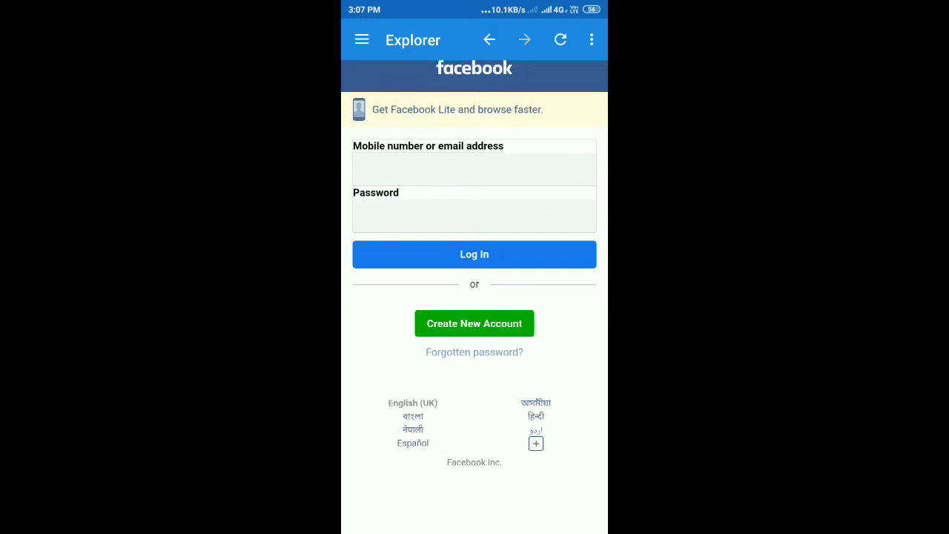
{"action": "left_click", "coordinate": [474, 169]}
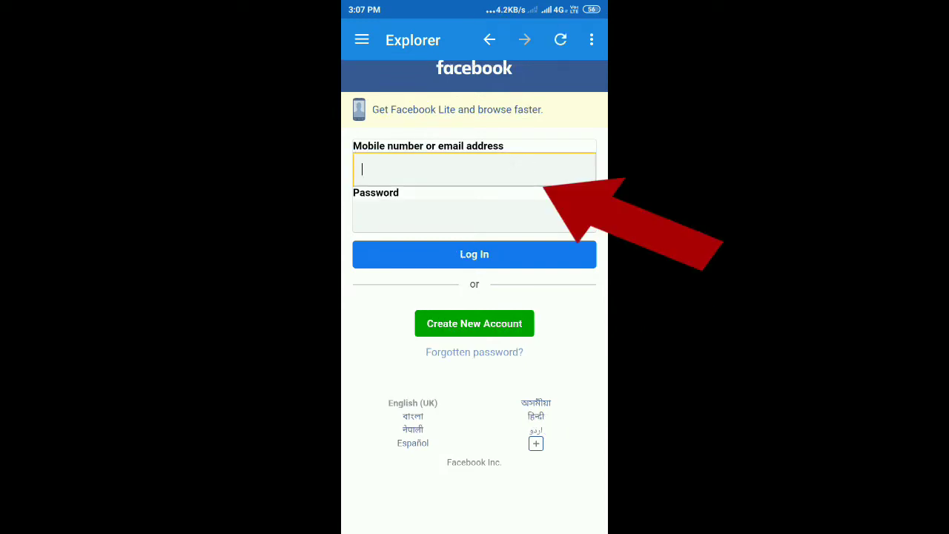
{"action": "left_click", "coordinate": [474, 169]}
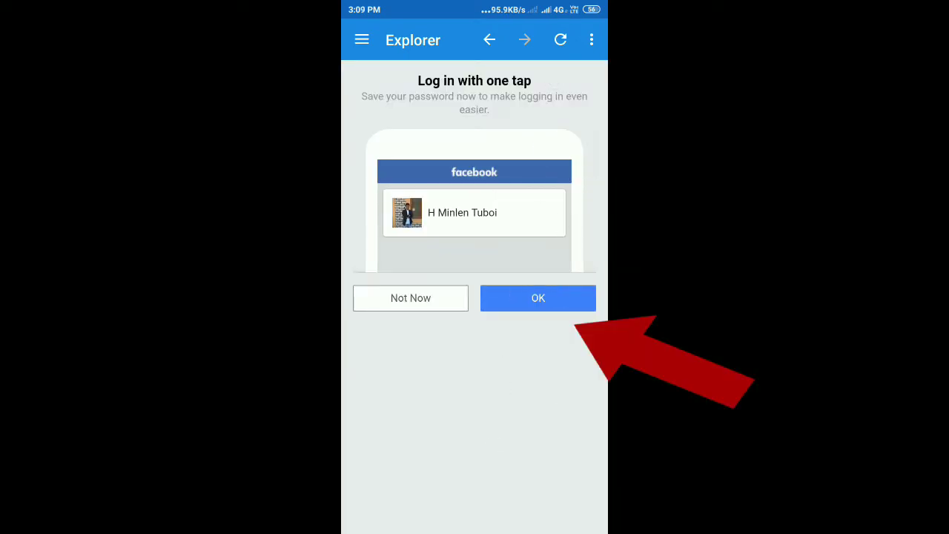
Step: Accept one-tap login, then go to My videos > Saved videos
{"action": "left_click", "coordinate": [537, 297]}
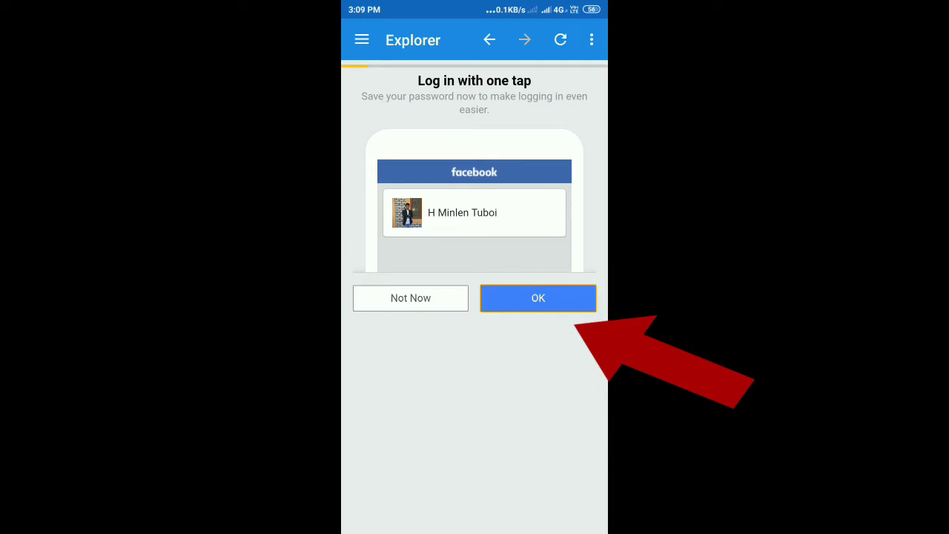
{"action": "left_click", "coordinate": [538, 298]}
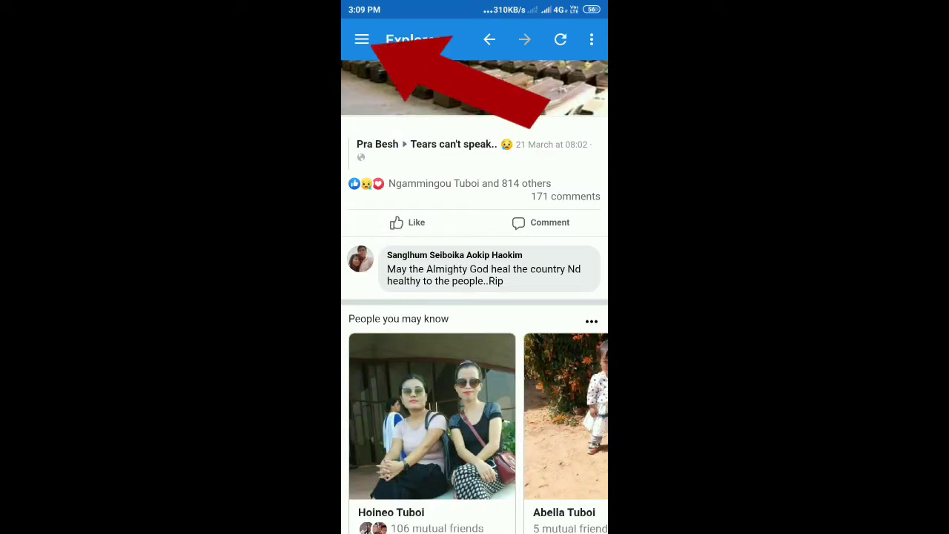
{"action": "left_click", "coordinate": [361, 39]}
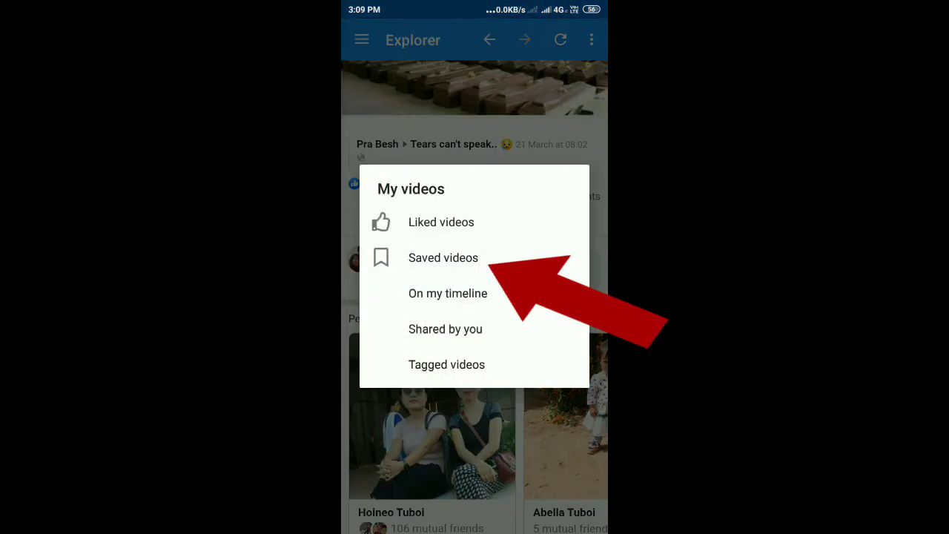
{"action": "left_click", "coordinate": [443, 257]}
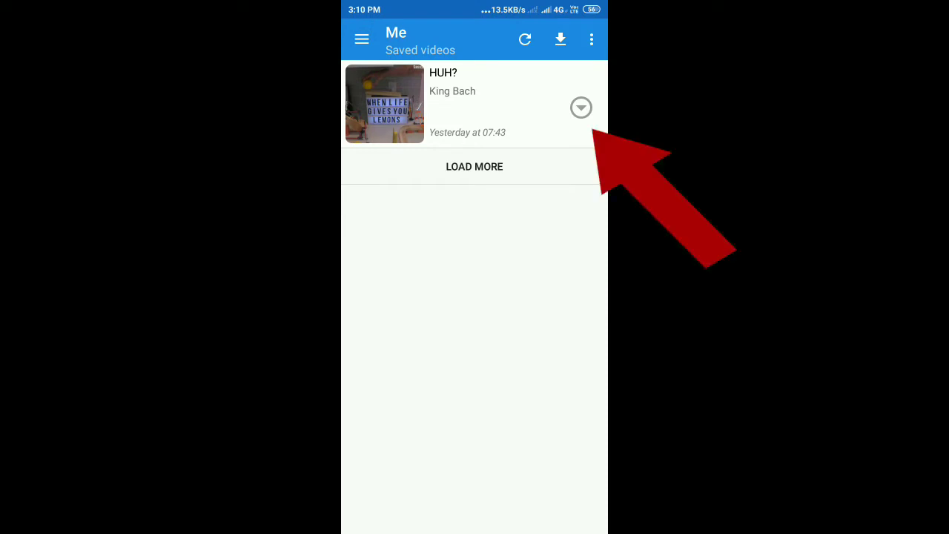
Step: Download the HUH? video in Standard quality to Movies/Facebook
{"action": "left_click", "coordinate": [581, 108]}
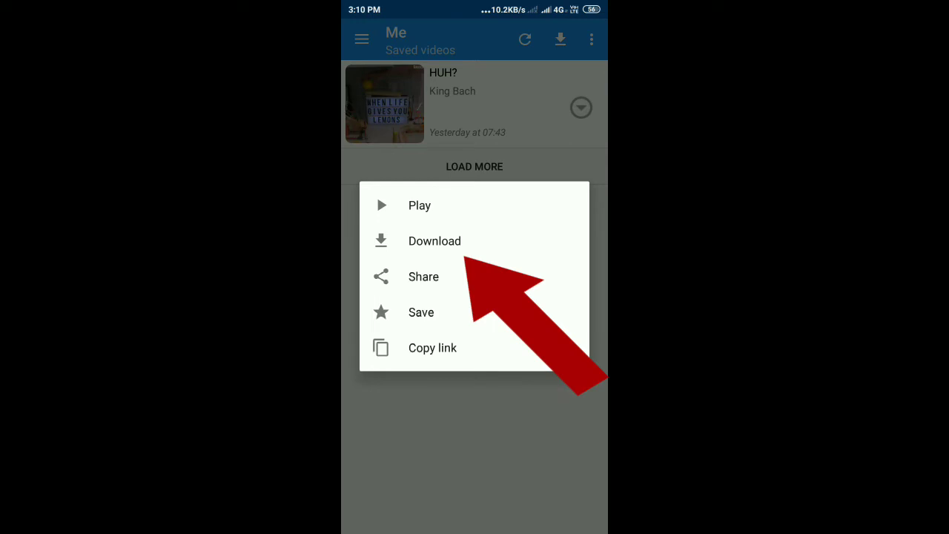
{"action": "left_click", "coordinate": [434, 240]}
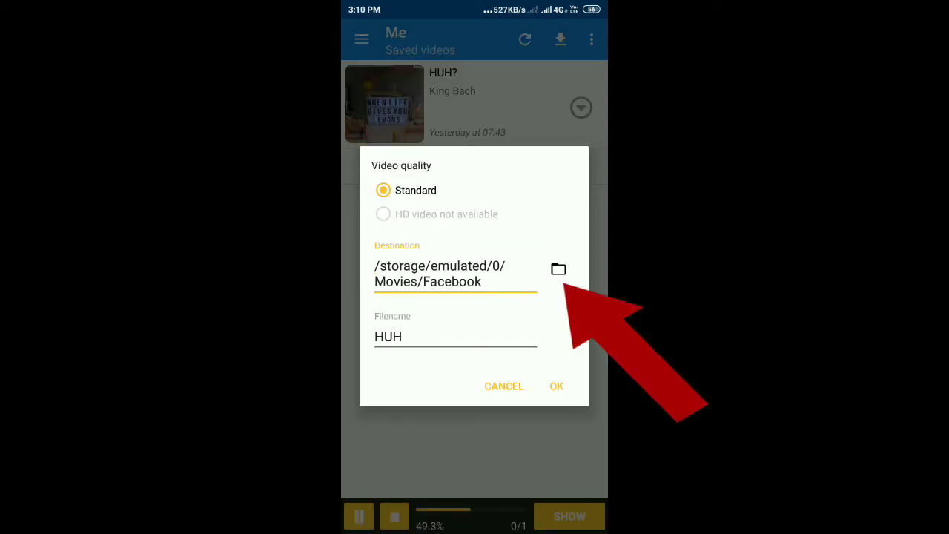
{"action": "left_click", "coordinate": [556, 385]}
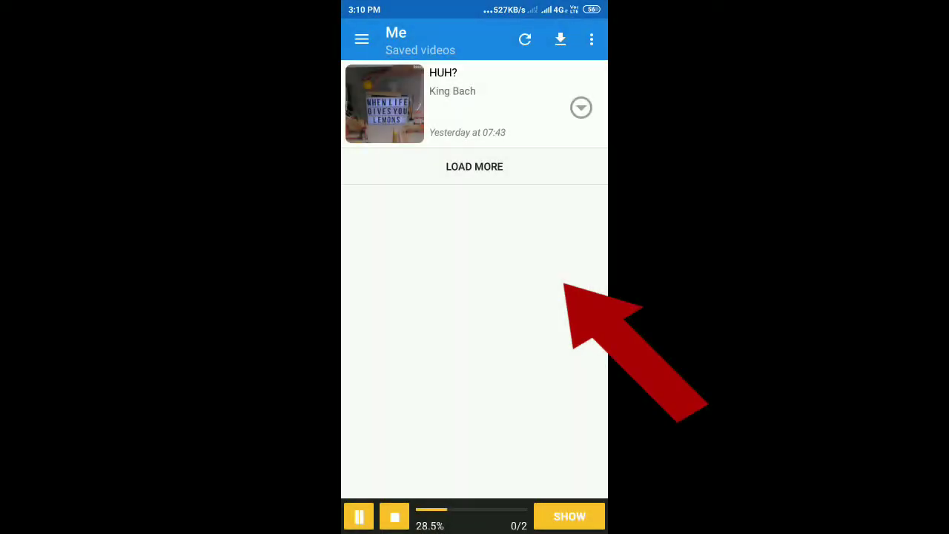
{"action": "left_click_drag", "start_coordinate": [474, 7], "coordinate": [475, 296]}
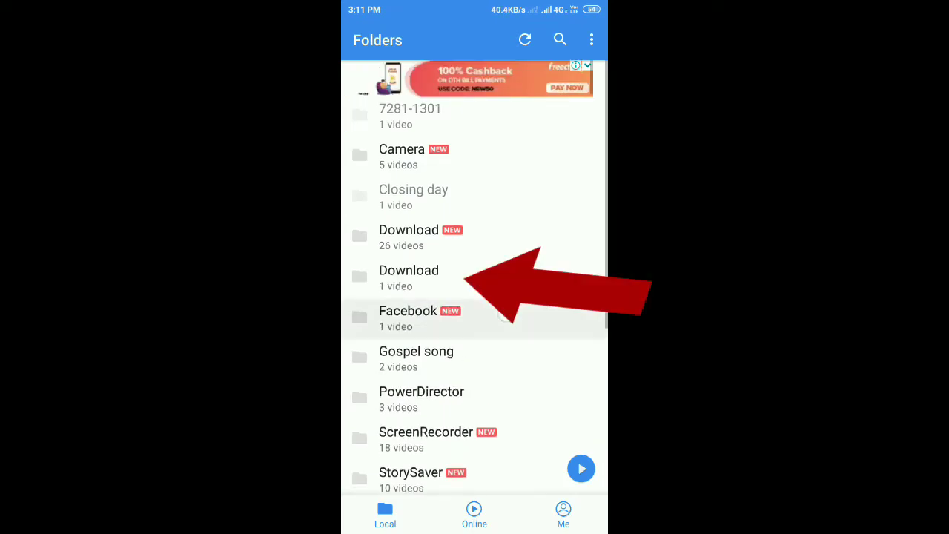
Step: Open MX Player's Facebook folder and play the downloaded Fb video
{"action": "left_click", "coordinate": [407, 317]}
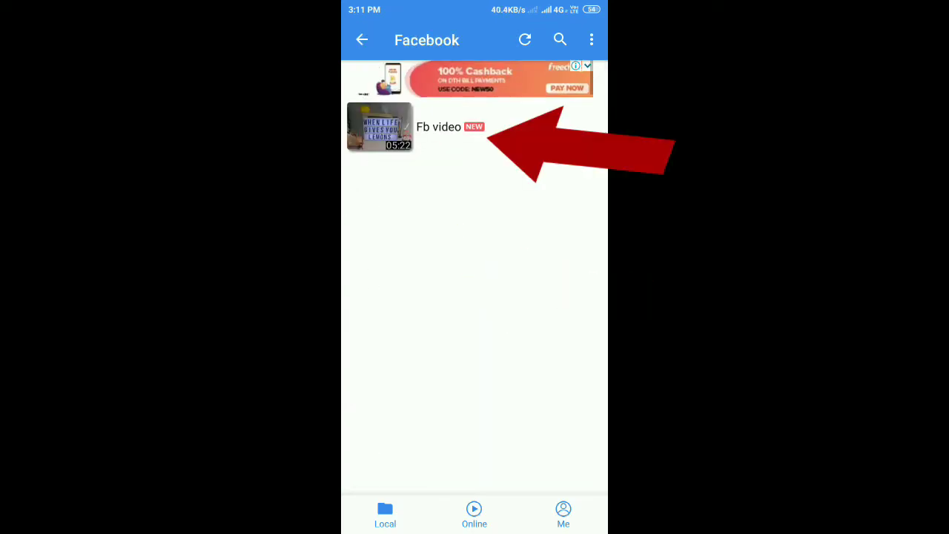
{"action": "left_click", "coordinate": [380, 126]}
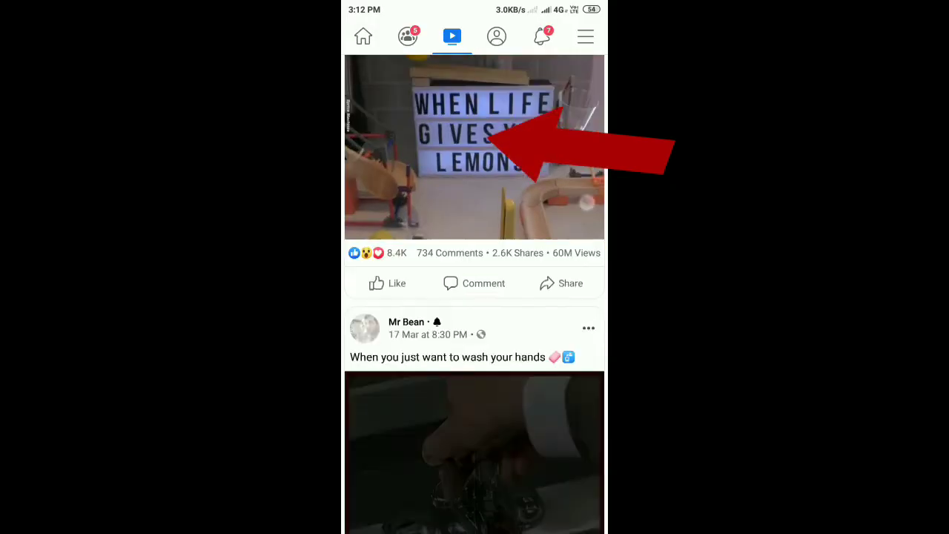
Step: Find the Mr Bean hand-washing video post and copy its link from the post menu
{"action": "scroll", "scroll_direction": "down", "scroll_amount": 3}
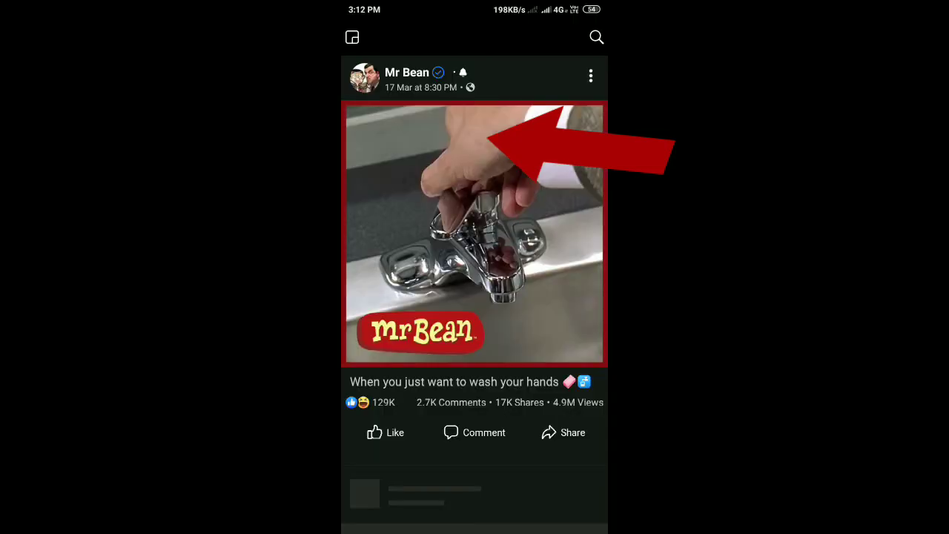
{"action": "left_click", "coordinate": [474, 234]}
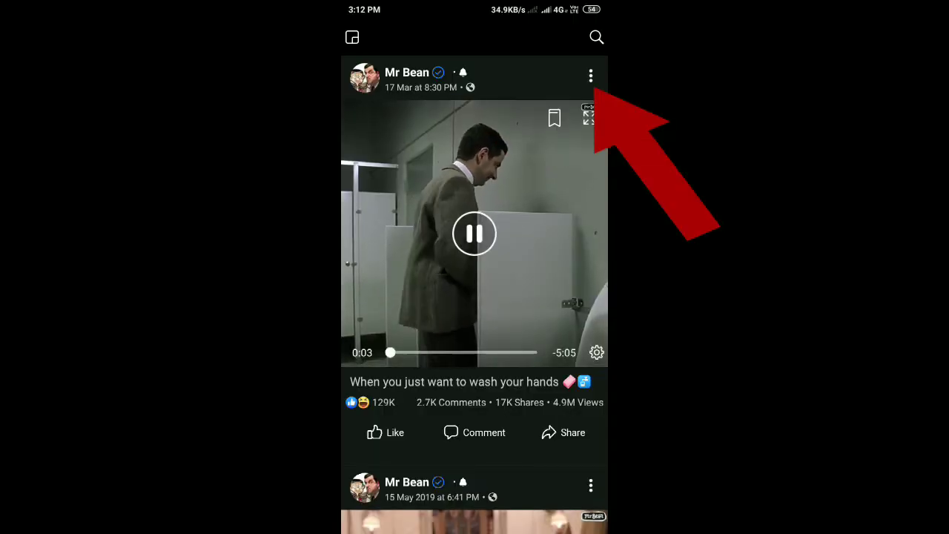
{"action": "left_click", "coordinate": [475, 233]}
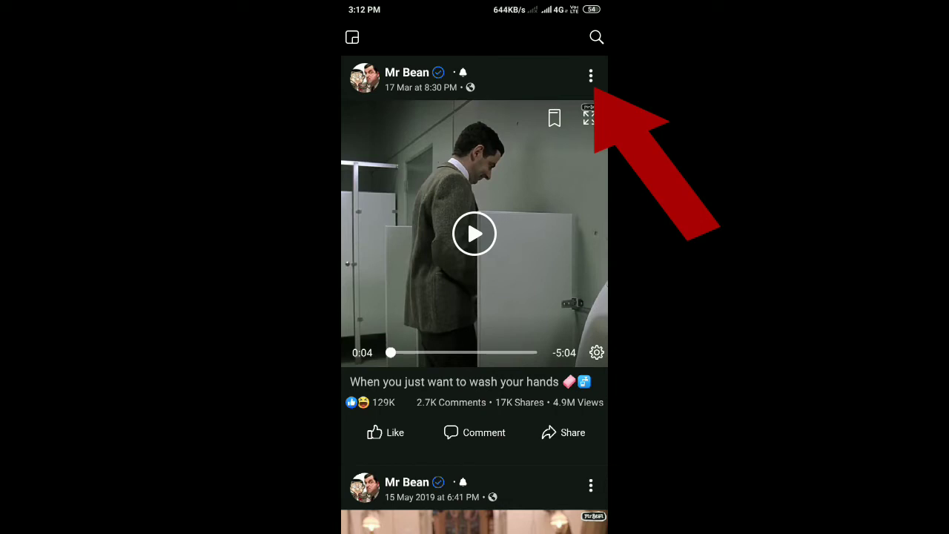
{"action": "left_click", "coordinate": [590, 75]}
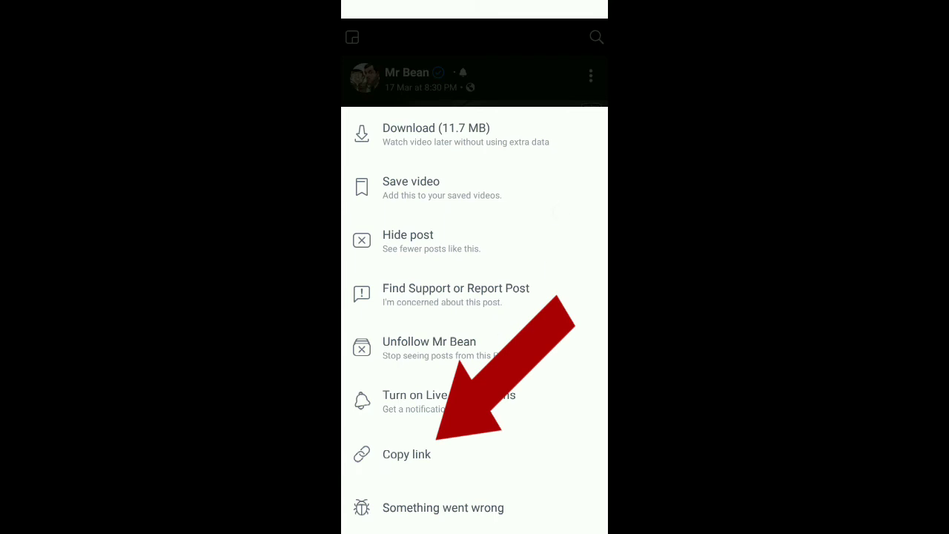
{"action": "left_click", "coordinate": [407, 454]}
{"action": "type", "text": "sav"}
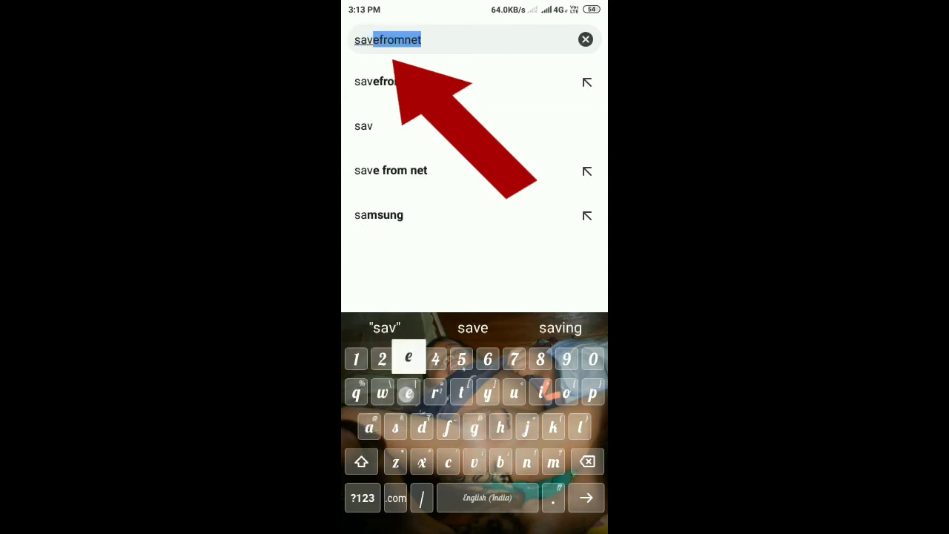
Step: Search Chrome for SaveFrom.net to download the copied Mr Bean link
{"action": "key", "text": "m"}
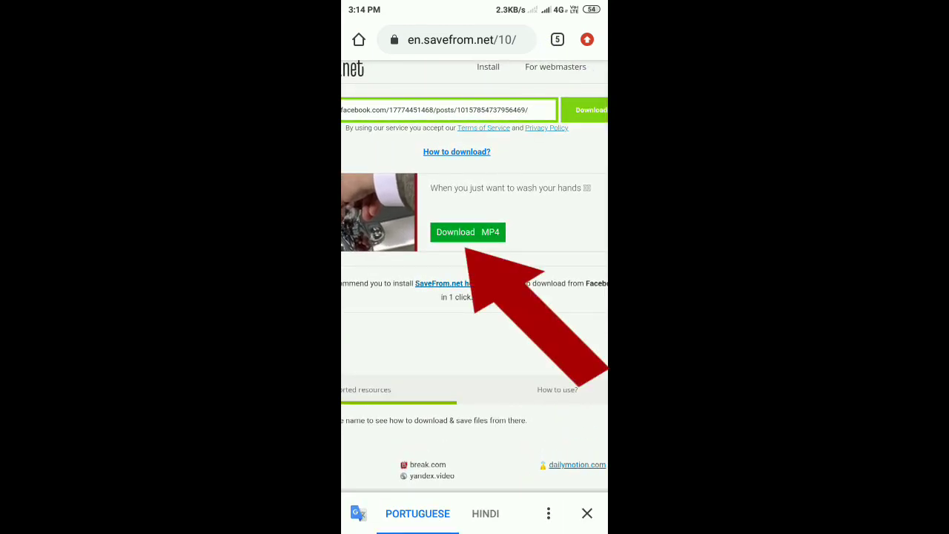
Step: Save the Mr Bean video as MP4 (11.67 MB) and open it from Chrome's Downloads
{"action": "left_click", "coordinate": [468, 232]}
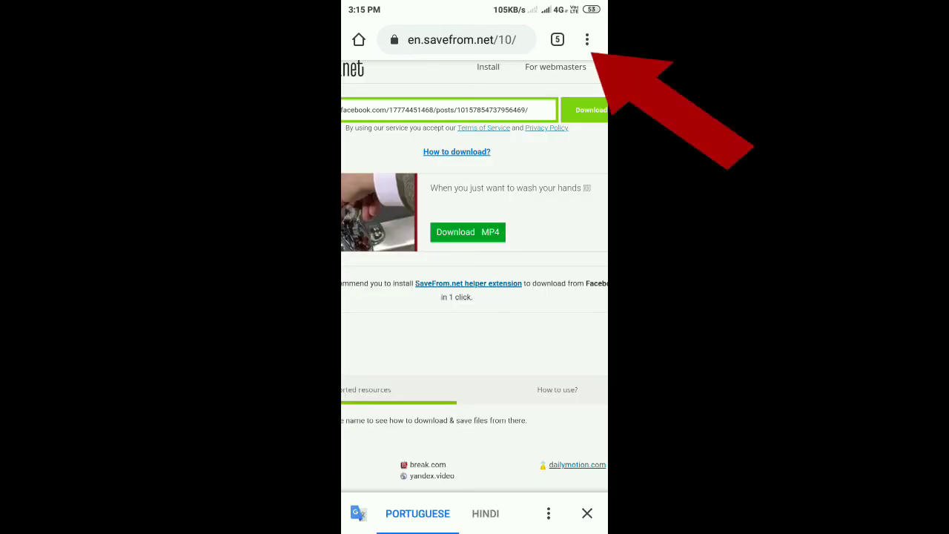
{"action": "left_click", "coordinate": [586, 39]}
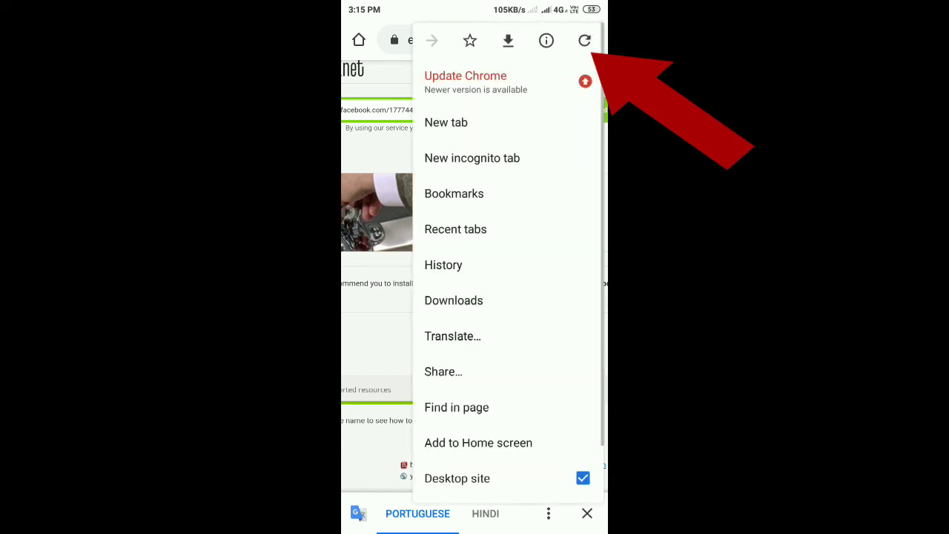
{"action": "left_click", "coordinate": [453, 300]}
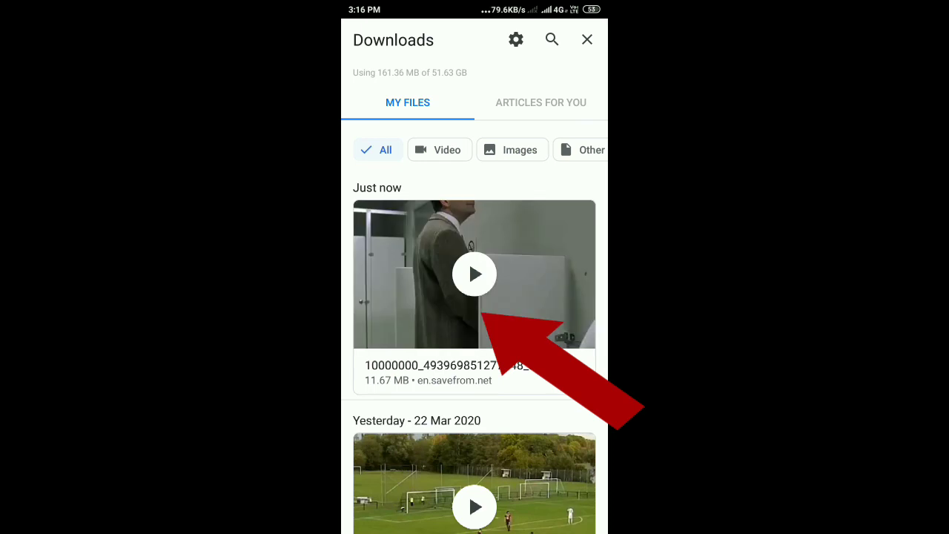
{"action": "left_click", "coordinate": [586, 39]}
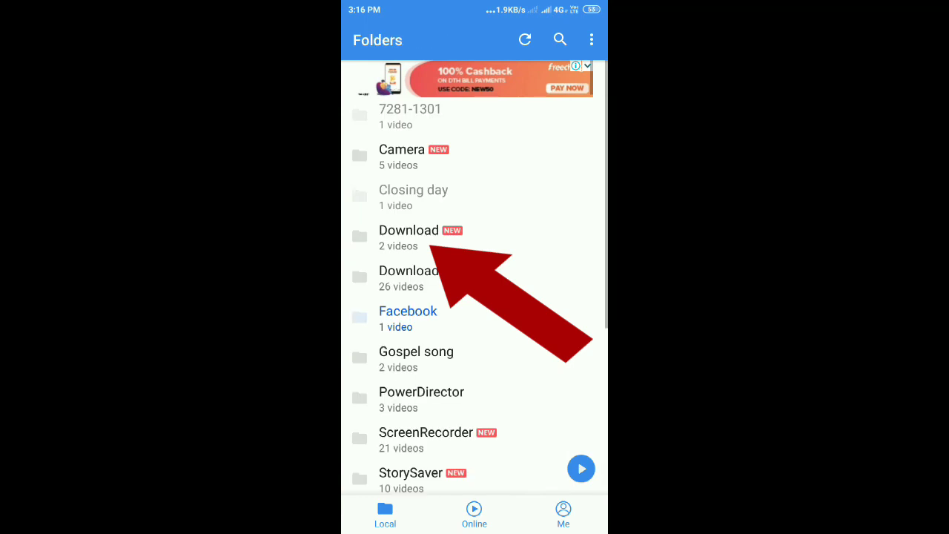
Step: Open MX Player's Download folder and play the new 10000000_… Mr Bean video
{"action": "left_click", "coordinate": [397, 237]}
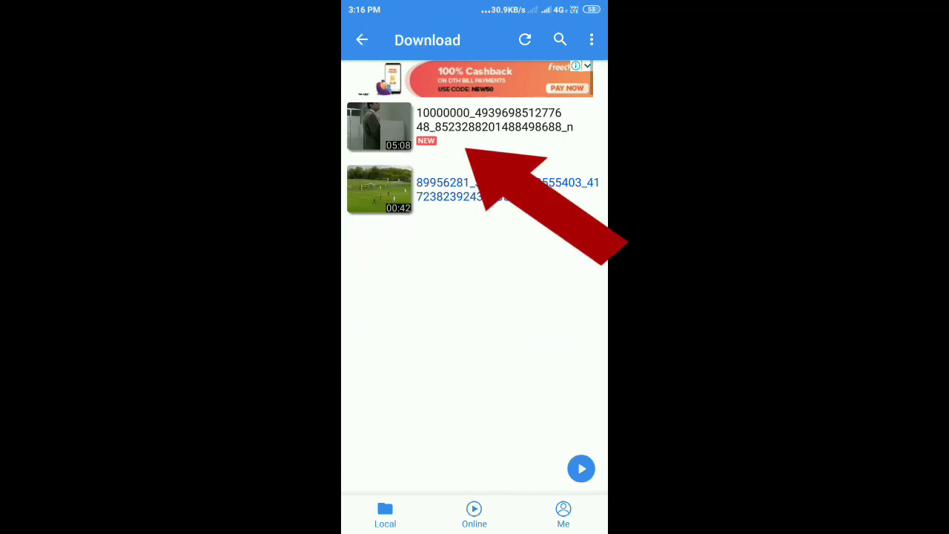
{"action": "left_click", "coordinate": [380, 126]}
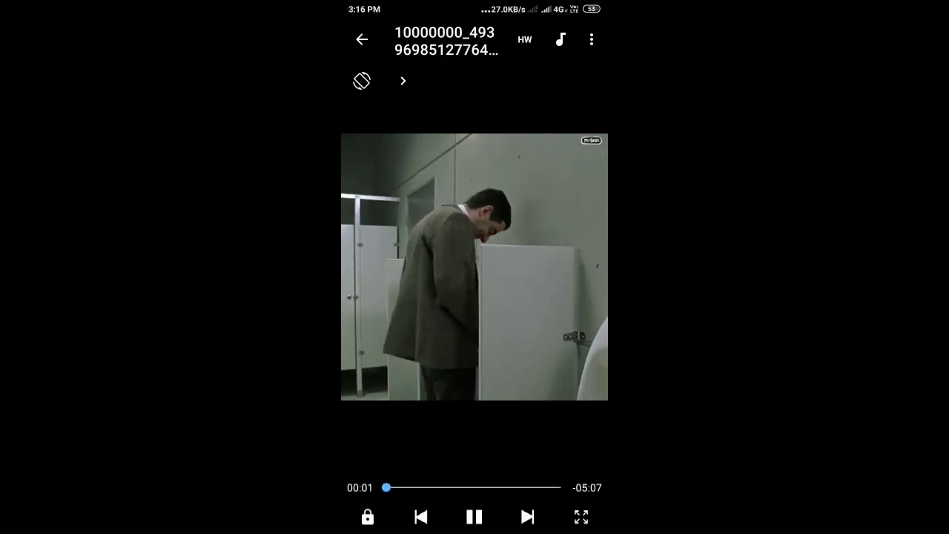